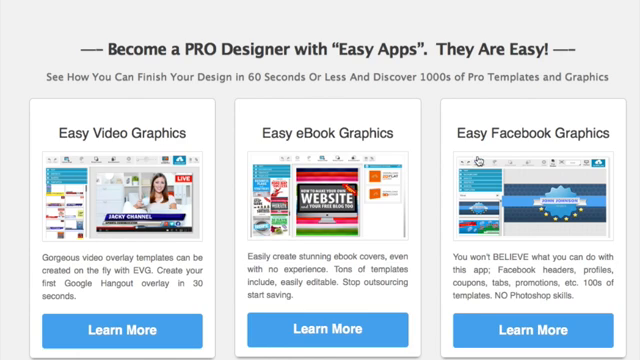
{"action": "mouse_move", "coordinate": [352, 128]}
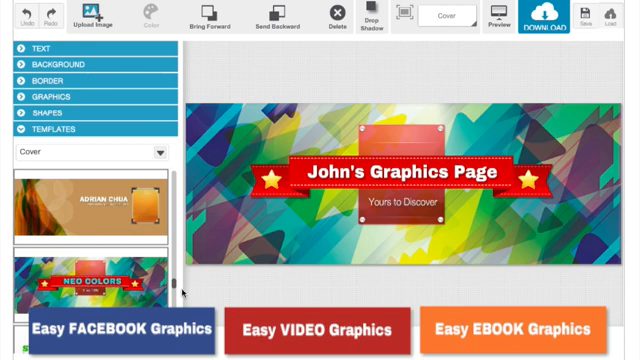
{"action": "mouse_move", "coordinate": [368, 284]}
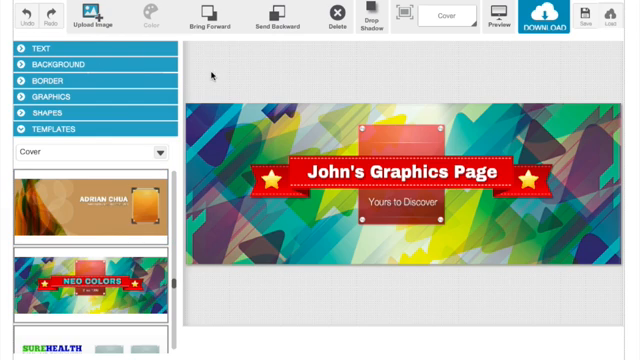
{"action": "mouse_move", "coordinate": [220, 168]}
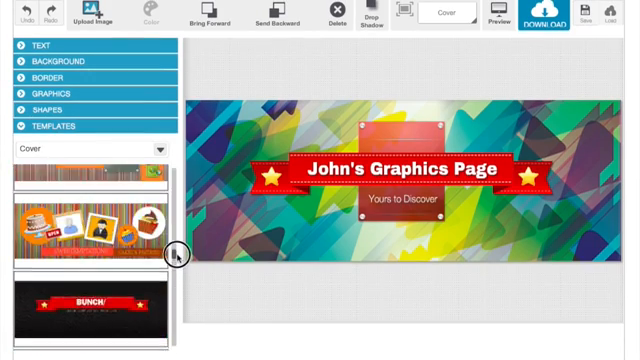
- Apply the blue badge Trainer cover template from the Templates list
{"action": "scroll", "scroll_direction": "down", "scroll_amount": 3}
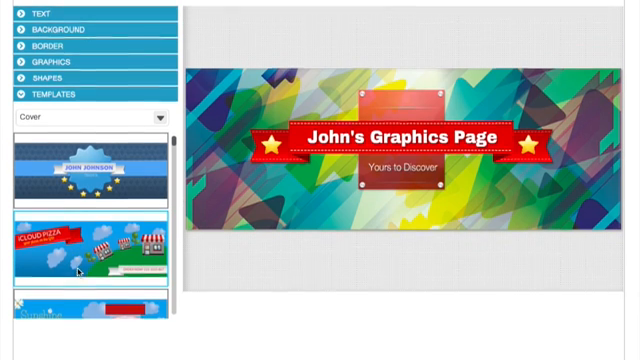
{"action": "left_click", "coordinate": [90, 160]}
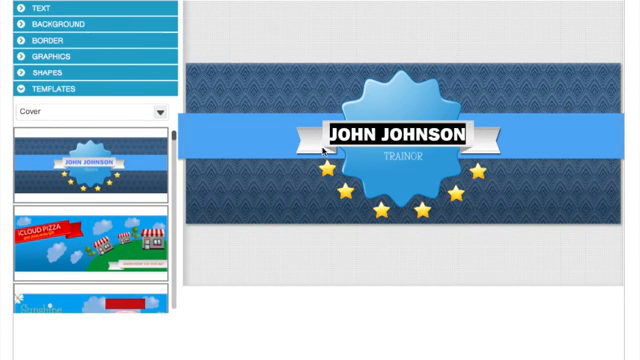
- Rename the banner title text to "Allen's Workshop"
{"action": "left_click", "coordinate": [396, 132]}
{"action": "type", "text": "A"}
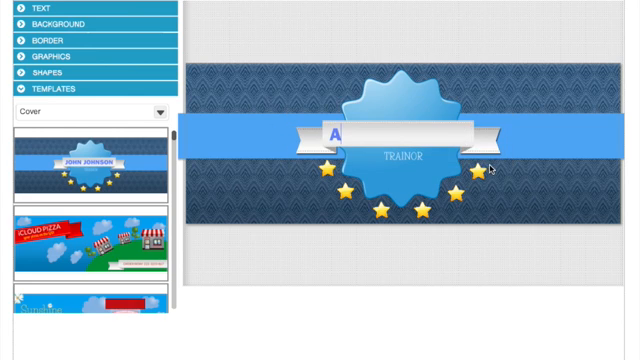
{"action": "type", "text": "llen"}
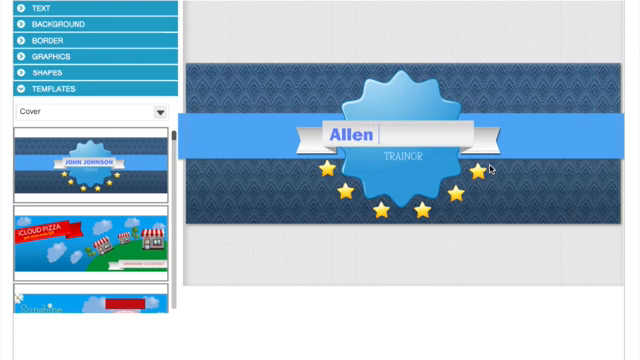
{"action": "type", "text": "'s"}
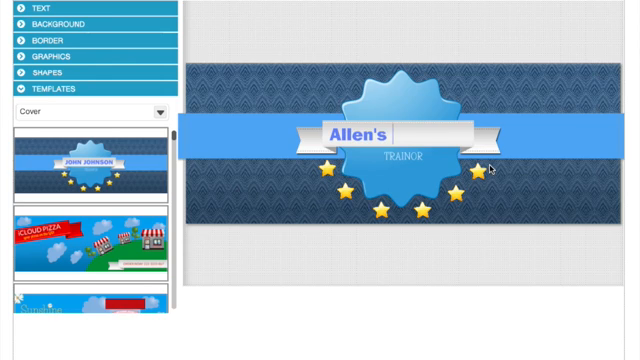
{"action": "type", "text": "Workshop"}
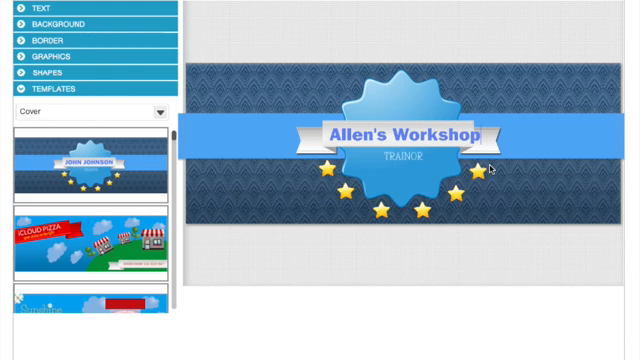
{"action": "left_click", "coordinate": [404, 138]}
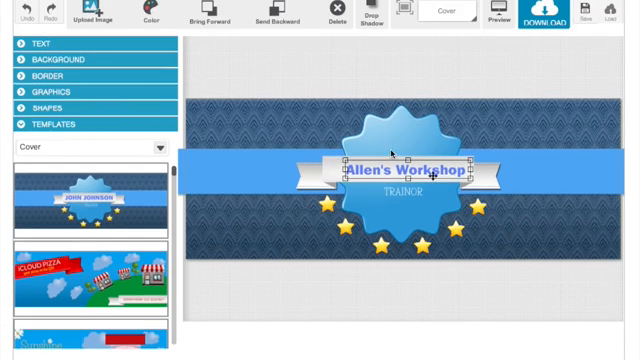
- Recolour the "Allen's Workshop" title text to dark green using the Text panel colour picker
{"action": "left_click", "coordinate": [36, 44]}
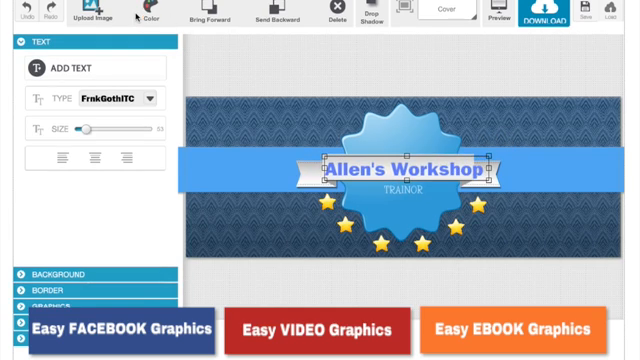
{"action": "left_click", "coordinate": [148, 18]}
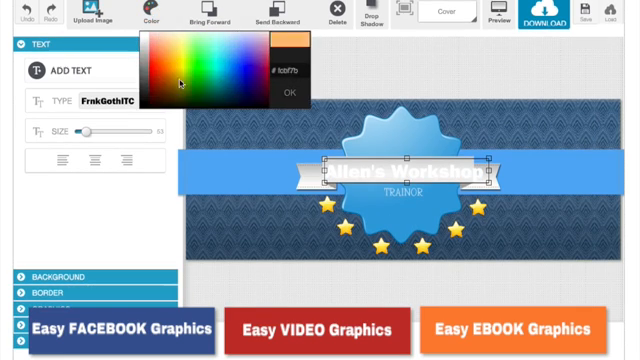
{"action": "left_click", "coordinate": [288, 92]}
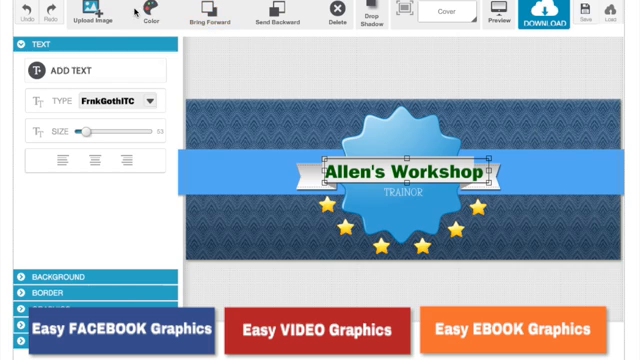
{"action": "left_click", "coordinate": [146, 12]}
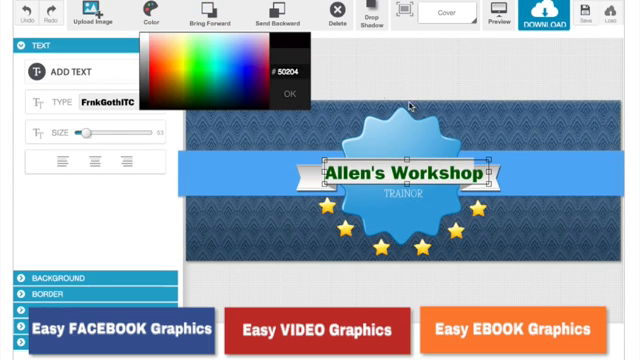
{"action": "left_click", "coordinate": [292, 92]}
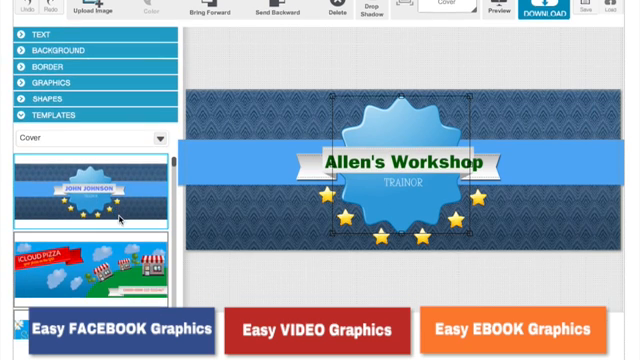
- Switch the Templates format dropdown from Cover to Tab
{"action": "scroll", "scroll_direction": "down", "scroll_amount": 3}
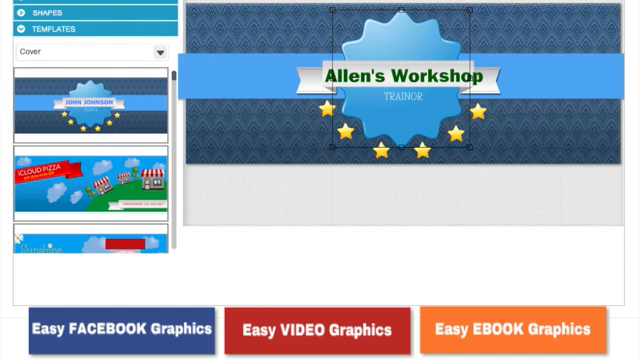
{"action": "left_click", "coordinate": [160, 52]}
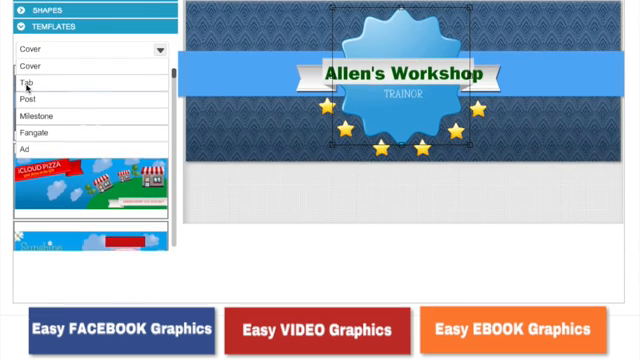
{"action": "left_click", "coordinate": [30, 80]}
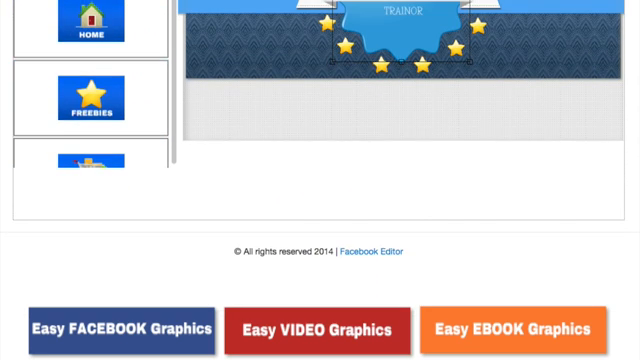
- Scroll through the Tab graphics such as Home, Freebies, RSS and Share icons
{"action": "scroll", "scroll_direction": "down", "scroll_amount": 3}
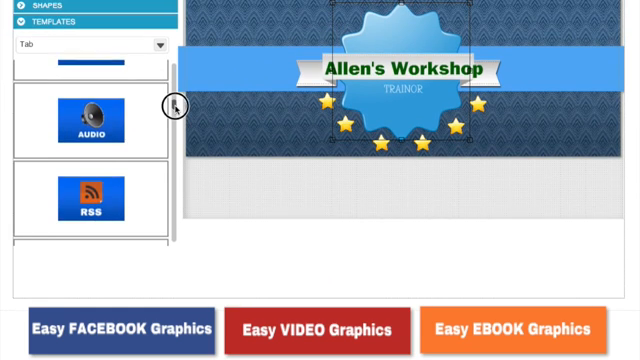
{"action": "scroll", "scroll_direction": "down", "scroll_amount": 3}
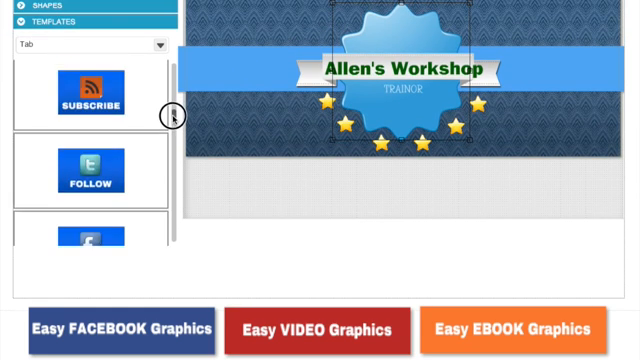
{"action": "scroll", "scroll_direction": "down", "scroll_amount": 3}
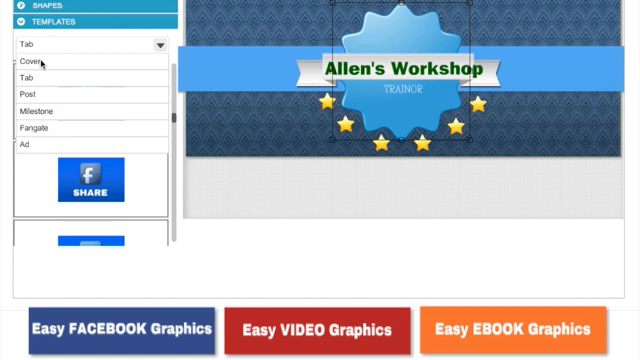
- Return to Cover templates, load the flower shop cover and set its tagline to "Come and See Us Today for Our Specials"
{"action": "left_click", "coordinate": [50, 60]}
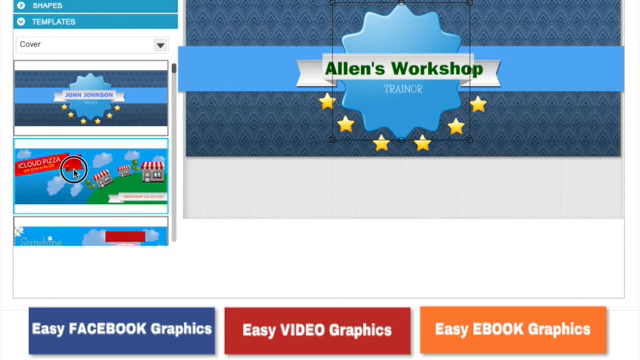
{"action": "left_click", "coordinate": [76, 170]}
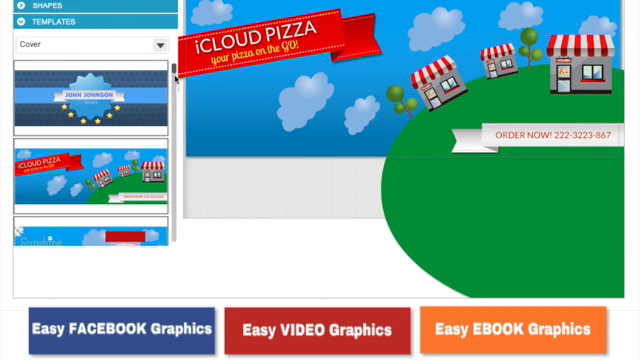
{"action": "scroll", "scroll_direction": "down", "scroll_amount": 3}
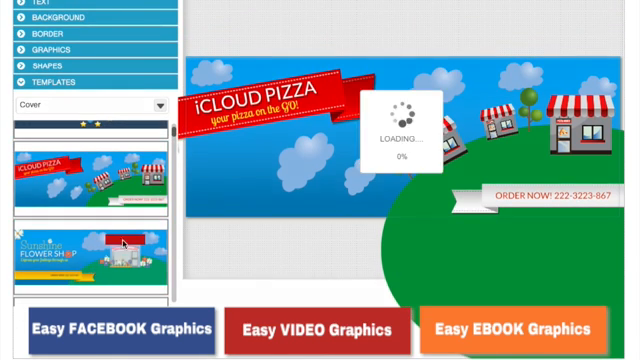
{"action": "left_click", "coordinate": [90, 252]}
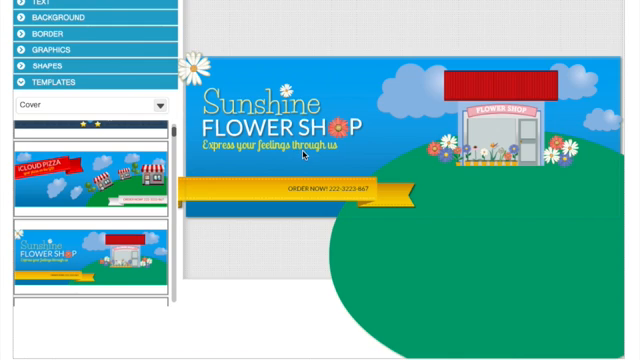
{"action": "mouse_move", "coordinate": [456, 132]}
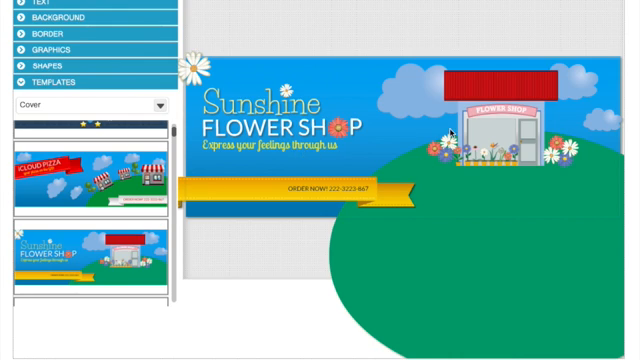
{"action": "mouse_move", "coordinate": [284, 130]}
{"action": "type", "text": "Come and See Us Today for Our Specials"}
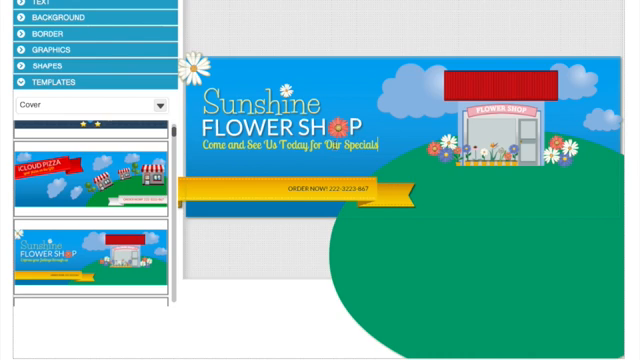
{"action": "left_click", "coordinate": [284, 150]}
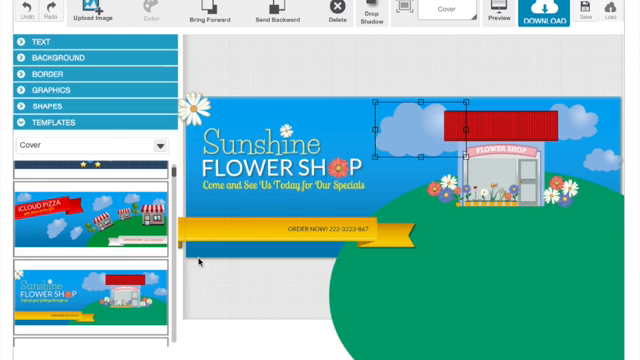
{"action": "mouse_move", "coordinate": [610, 112]}
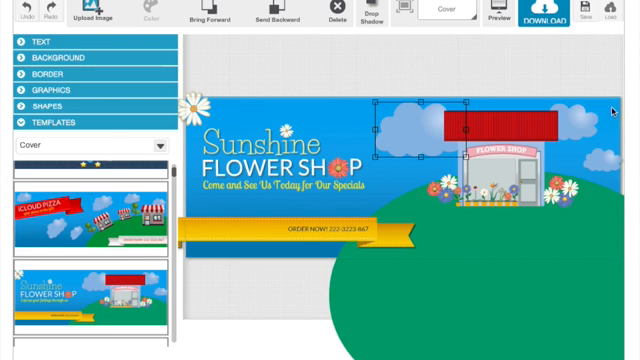
- Resize the flower shop design into another Facebook format from the toolbar size dropdown
{"action": "left_click", "coordinate": [448, 12]}
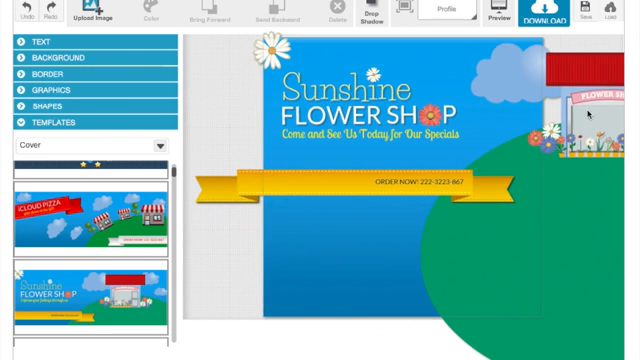
{"action": "mouse_move", "coordinate": [256, 148]}
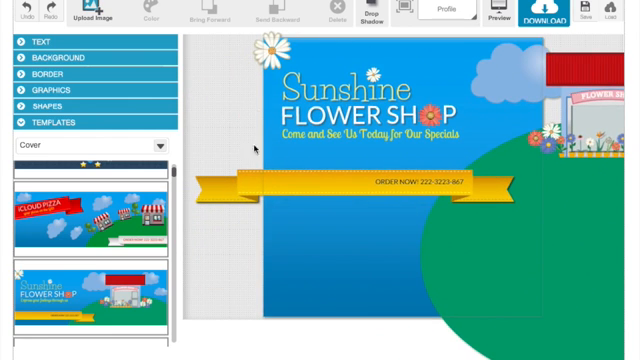
{"action": "mouse_move", "coordinate": [344, 148]}
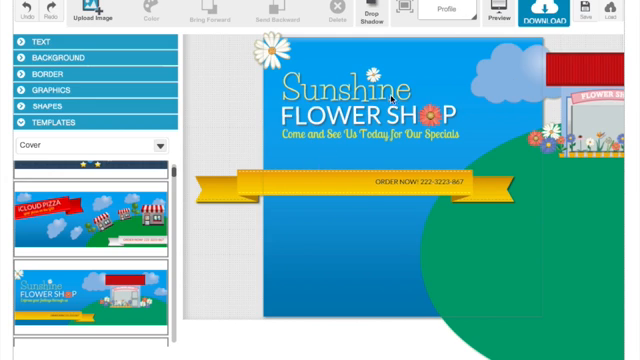
{"action": "mouse_move", "coordinate": [504, 78]}
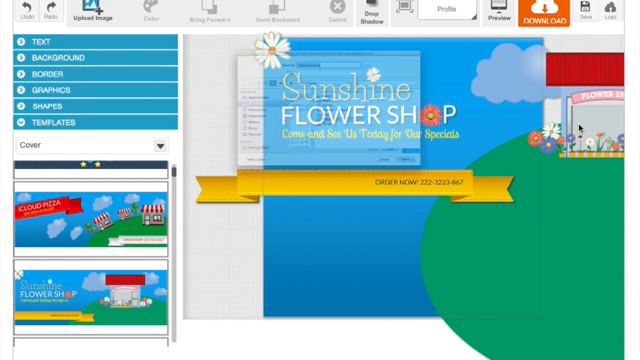
- Resize the flower shop design through a smaller format, a wider format and a third wide layout
{"action": "left_click", "coordinate": [452, 12]}
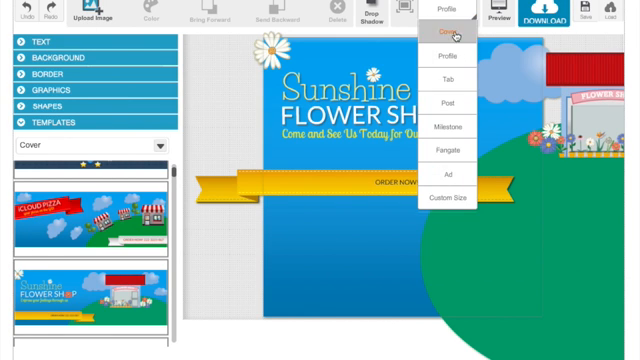
{"action": "left_click", "coordinate": [440, 78]}
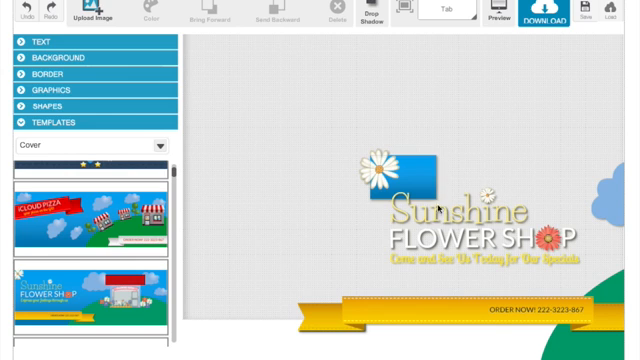
{"action": "mouse_move", "coordinate": [428, 144]}
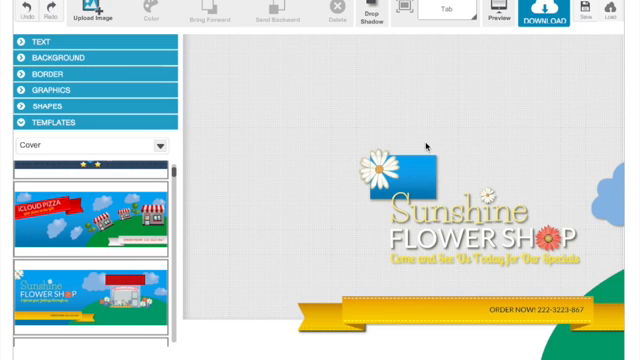
{"action": "left_click", "coordinate": [444, 14]}
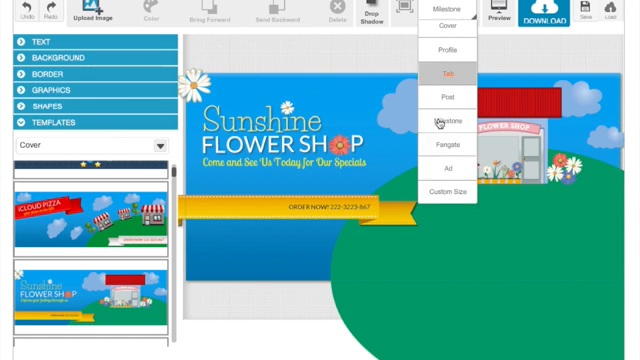
{"action": "left_click", "coordinate": [452, 146]}
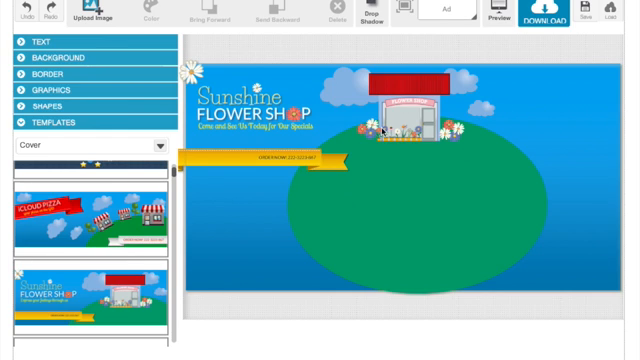
{"action": "left_click", "coordinate": [440, 14]}
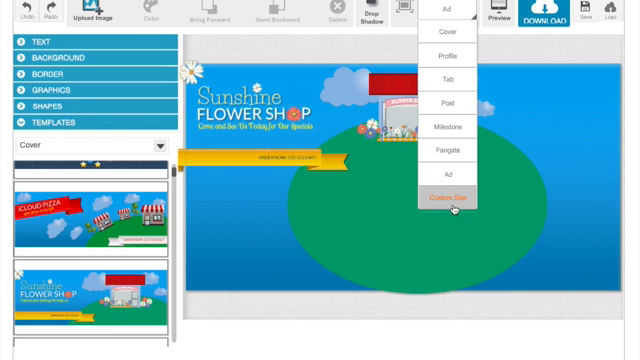
{"action": "left_click", "coordinate": [452, 188]}
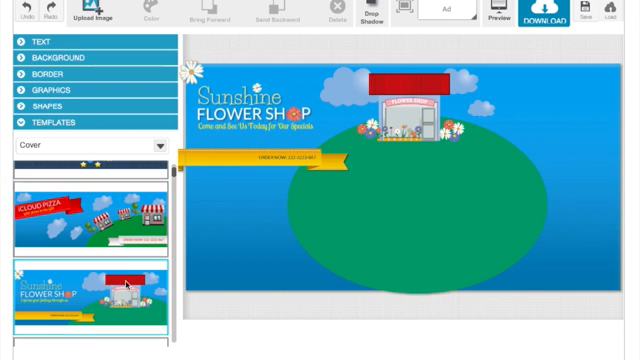
- Scroll the Templates panel to find a colourful geometric cover with a red title banner
{"action": "scroll", "scroll_direction": "down", "scroll_amount": 3}
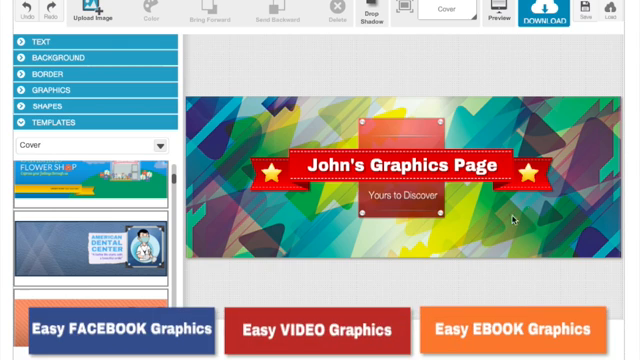
{"action": "mouse_move", "coordinate": [216, 256]}
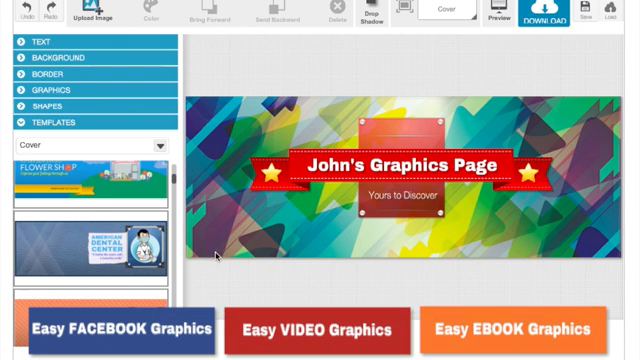
{"action": "scroll", "scroll_direction": "down", "scroll_amount": 3}
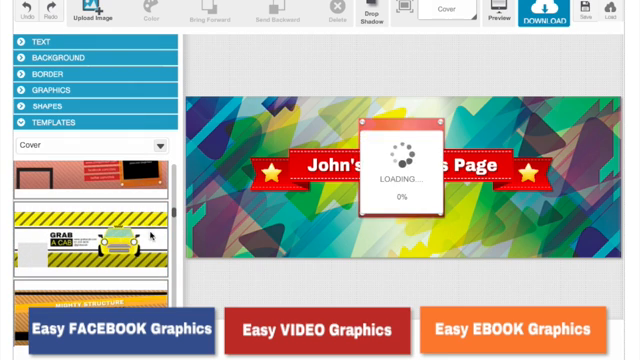
- Preview the Grab a Cab taxi cover and then the Shop Till You Drop cover template
{"action": "left_click", "coordinate": [96, 232]}
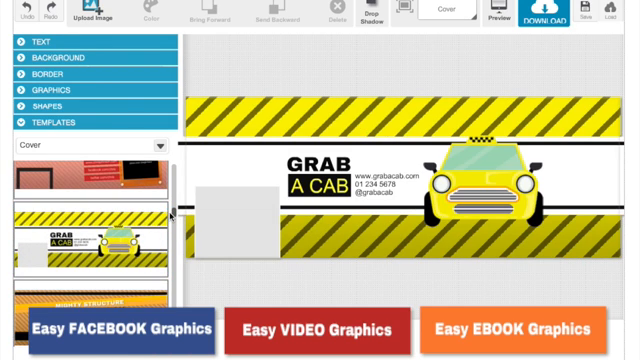
{"action": "scroll", "scroll_direction": "down", "scroll_amount": 3}
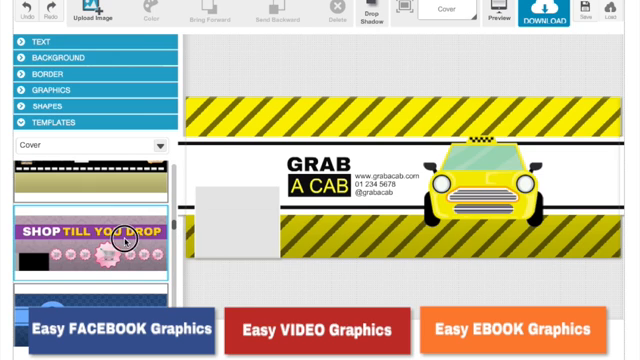
{"action": "left_click", "coordinate": [96, 236]}
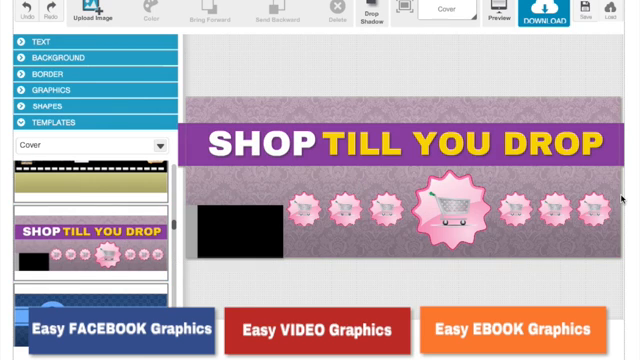
- Scroll further through the covers and load the dark purple cover template
{"action": "scroll", "scroll_direction": "down", "scroll_amount": 3}
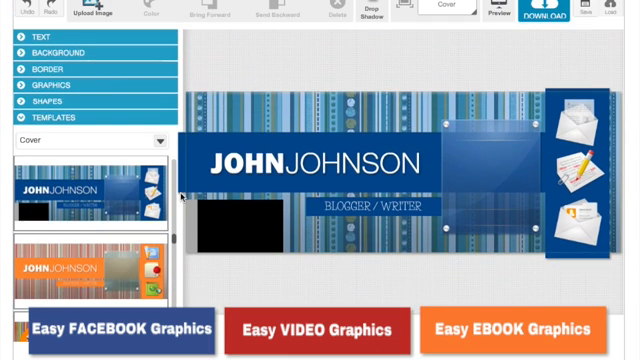
{"action": "scroll", "scroll_direction": "down", "scroll_amount": 3}
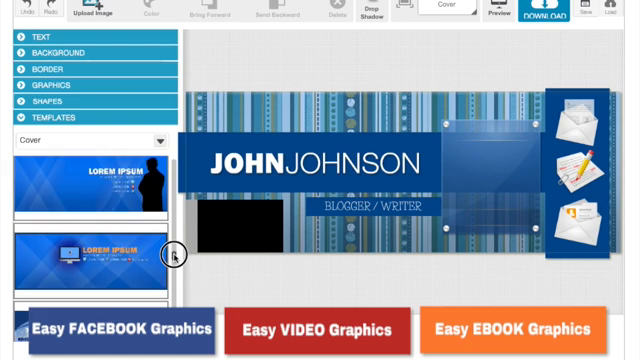
{"action": "left_click", "coordinate": [90, 240]}
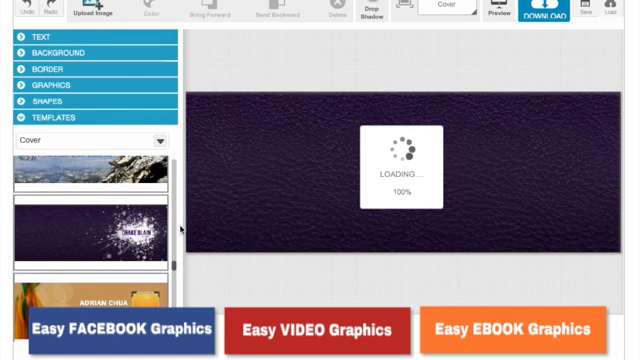